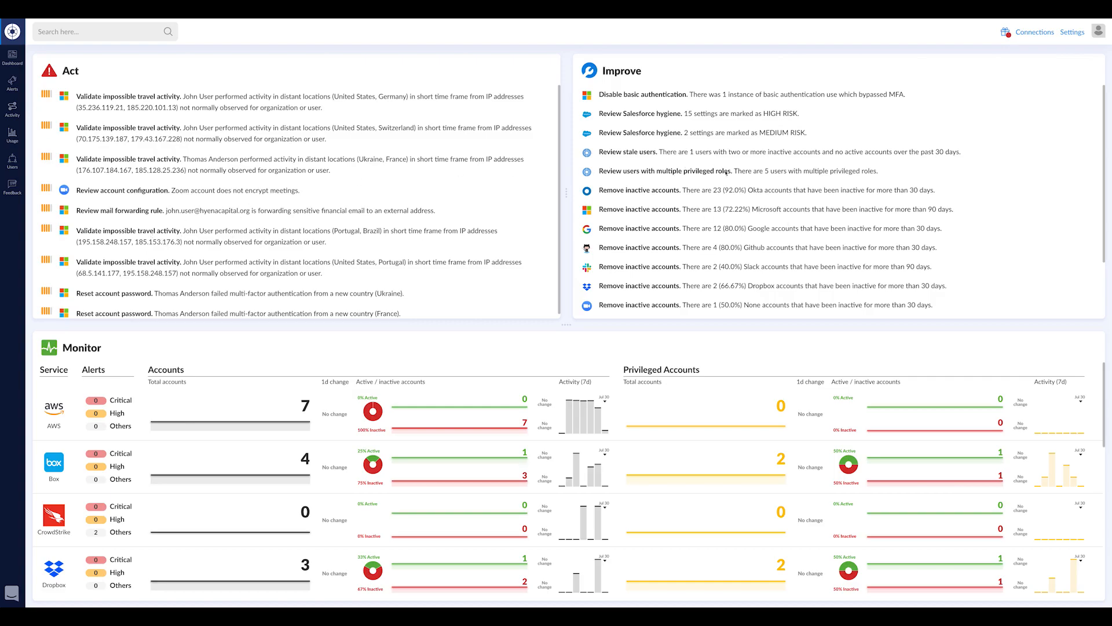
mouse_move(706, 219)
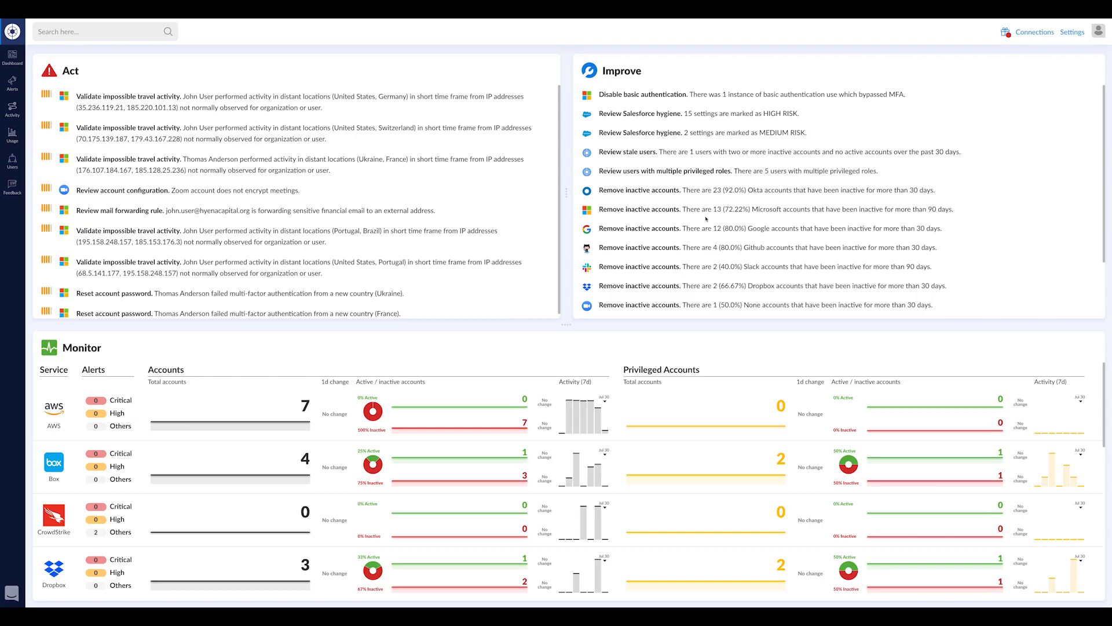
mouse_move(572, 229)
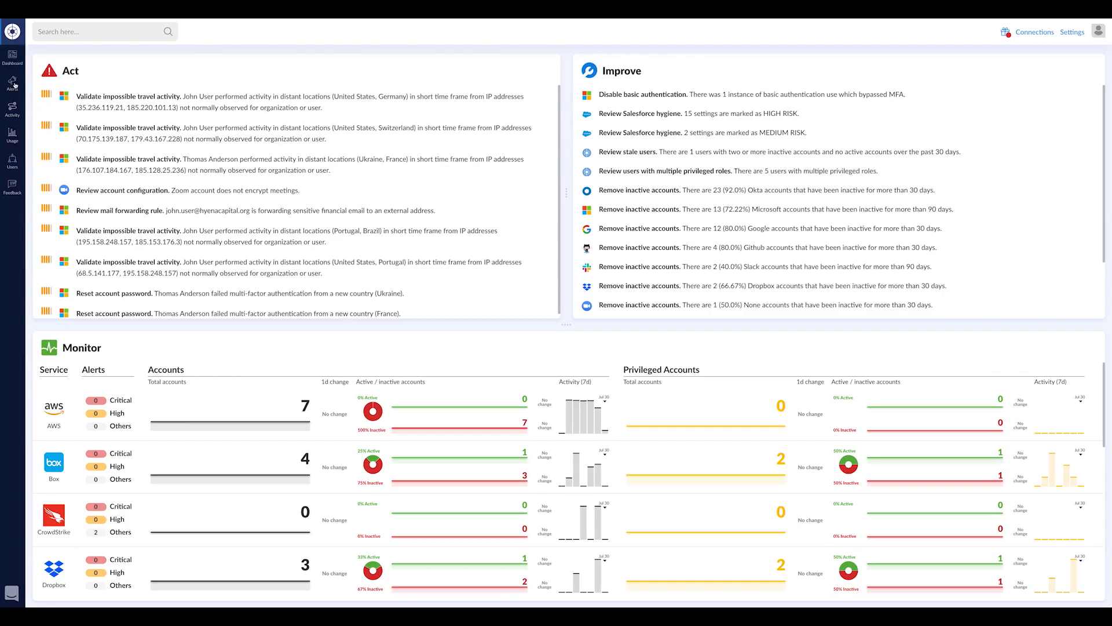
Go to Alerts, pick CrowdStrike alert 53 for Nancy Admin and review her activity log
left_click(12, 85)
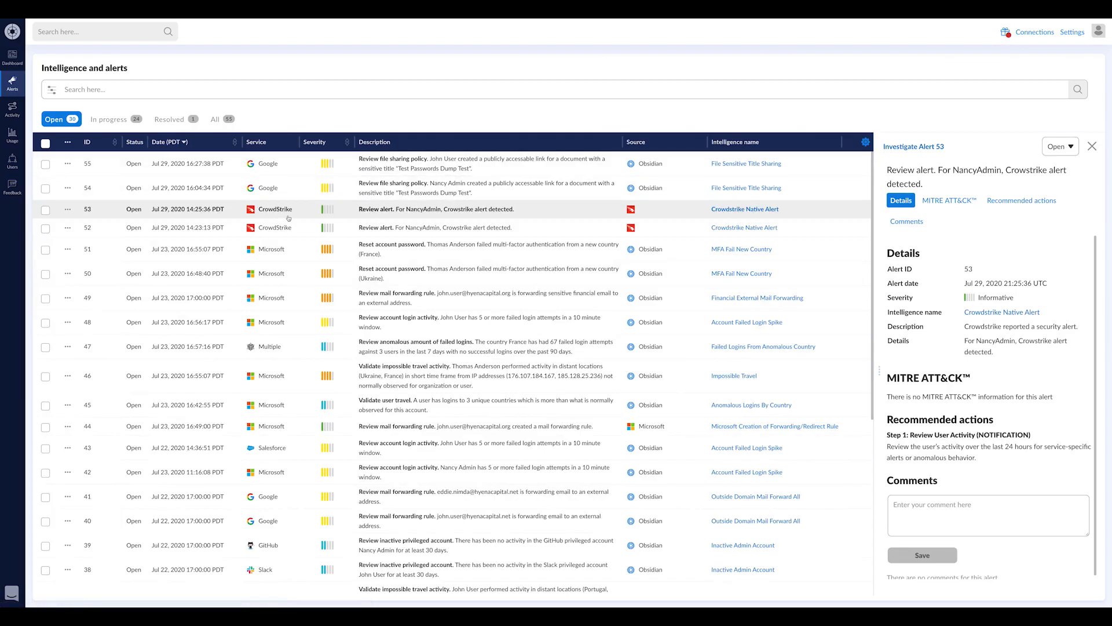
mouse_move(11, 109)
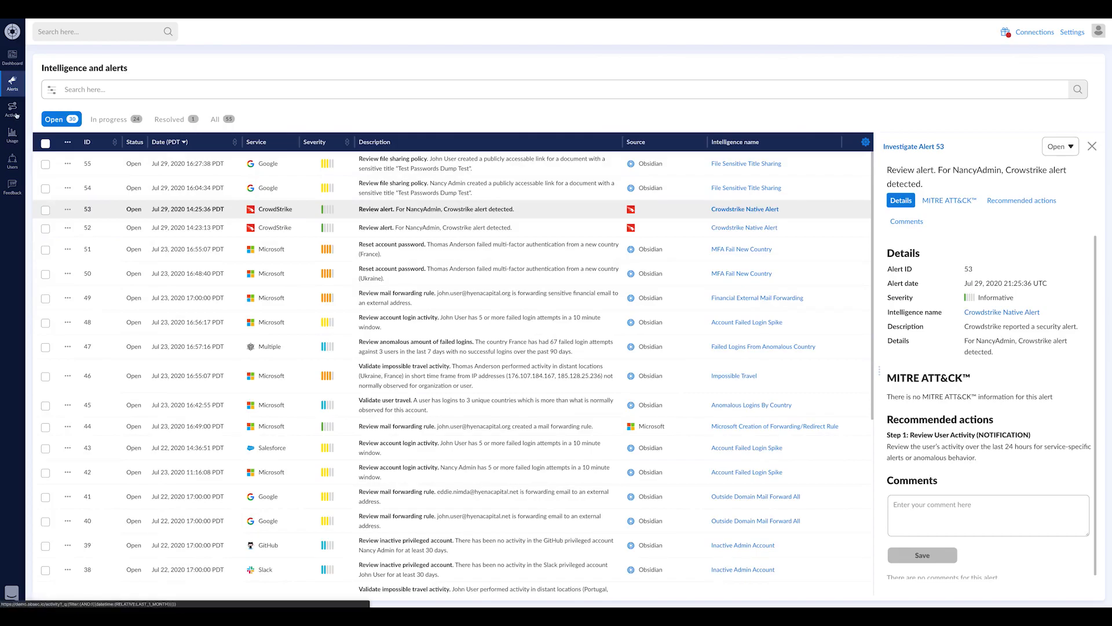
left_click(12, 110)
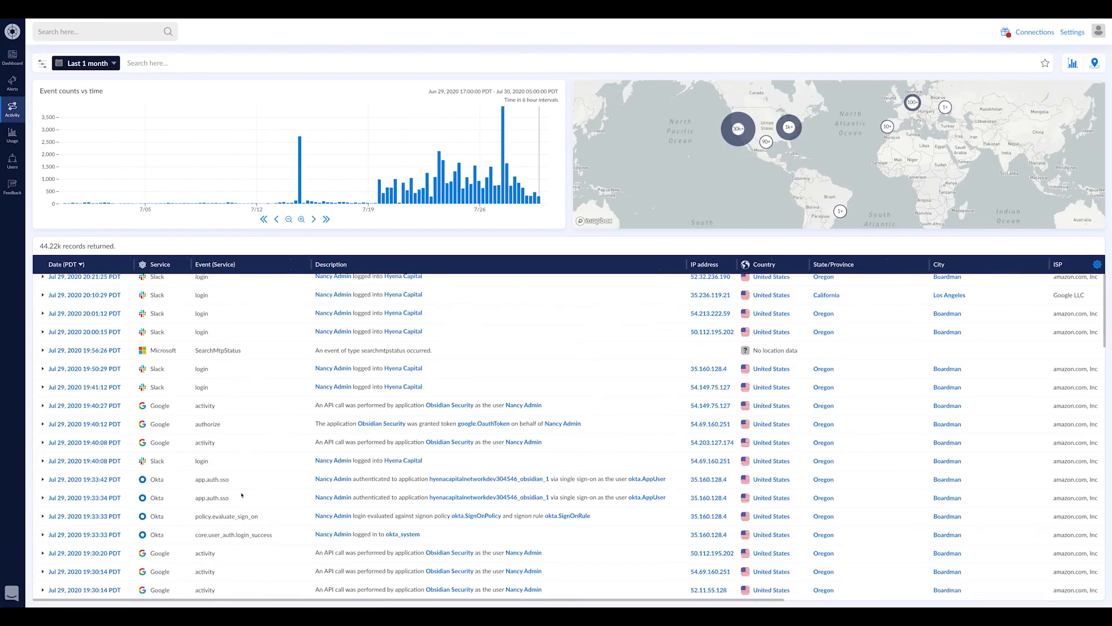
Filter the activity log with service:crowdstrike, leaving five NancyAdmin detection records
scroll("down", 3)
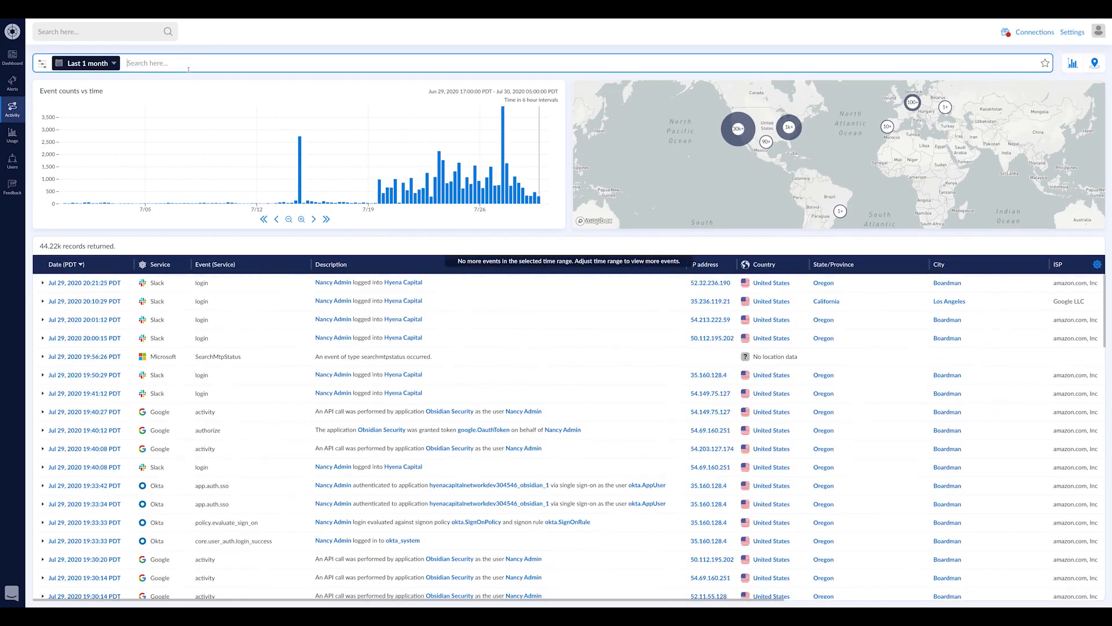
type("service:crowdstrike")
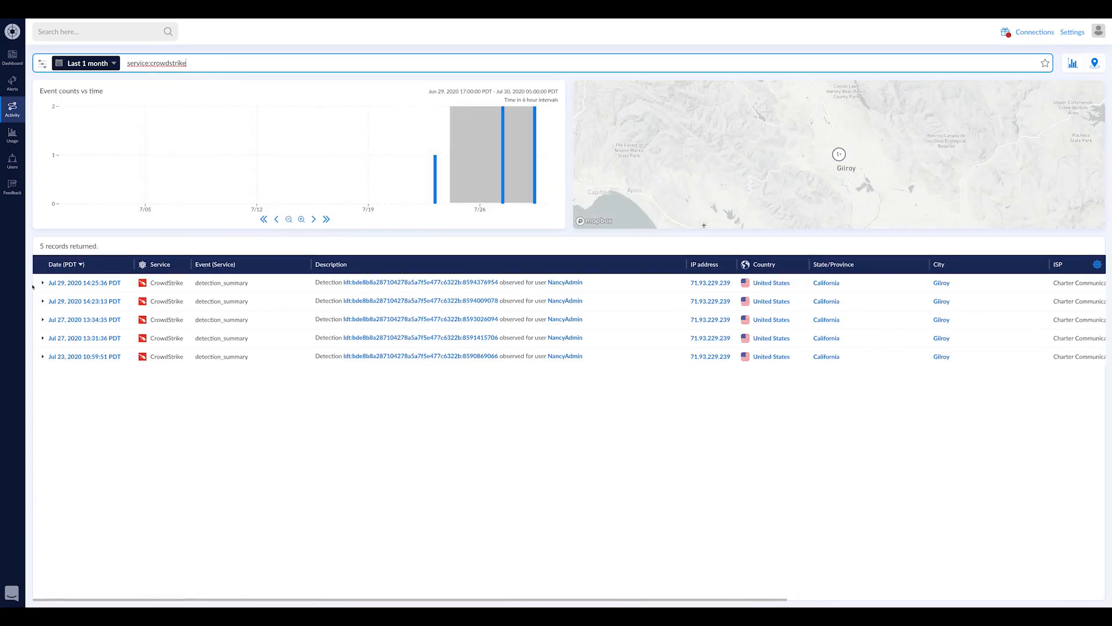
left_click(43, 283)
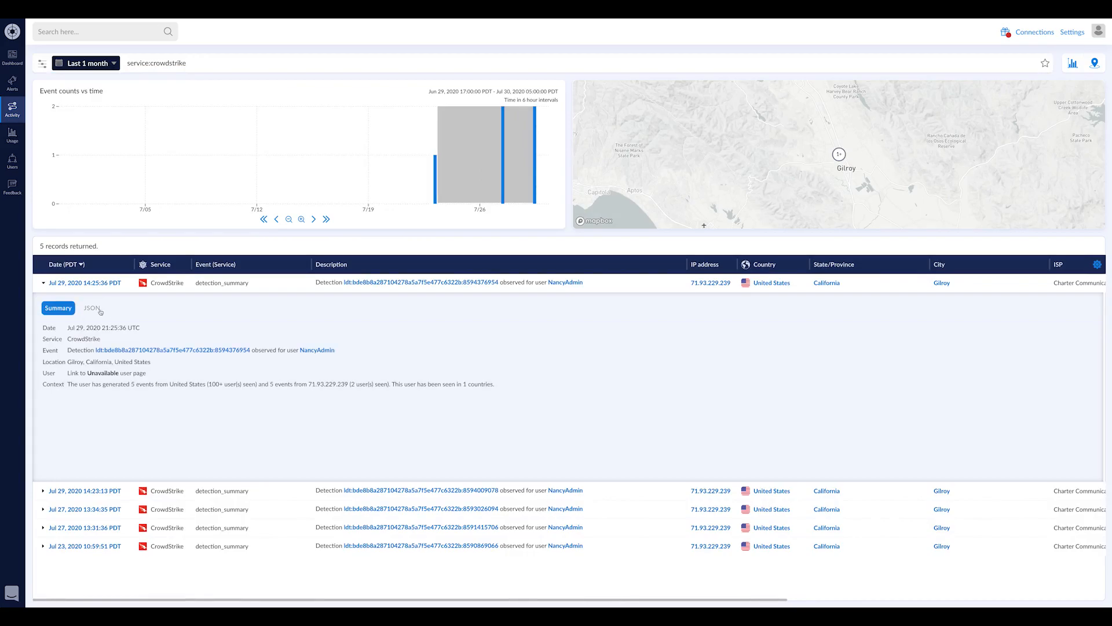
left_click(91, 308)
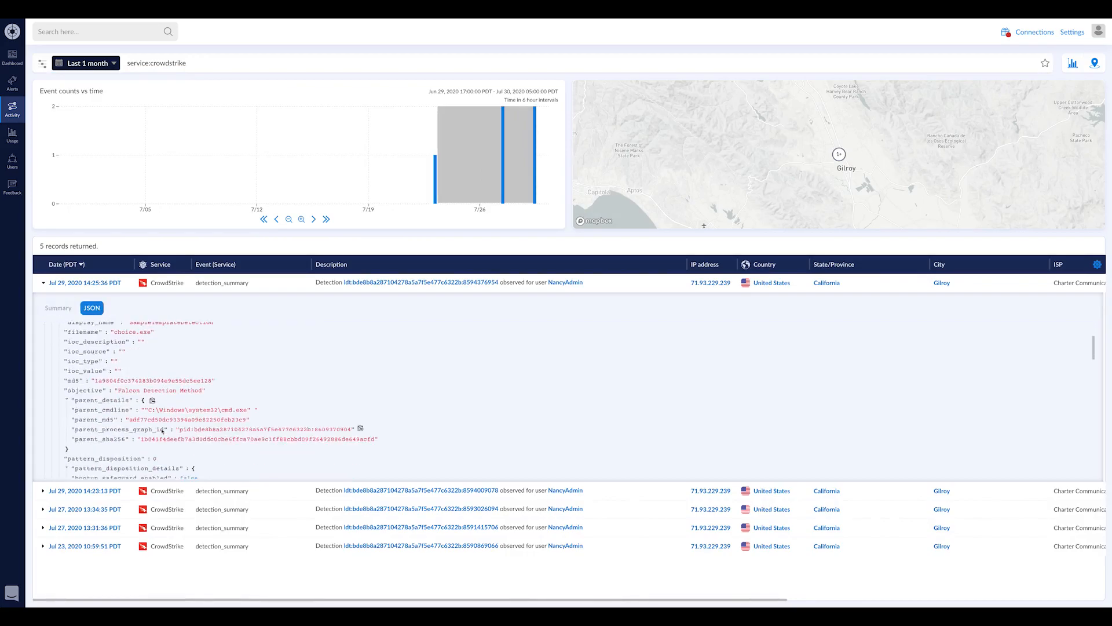
scroll("down", 3)
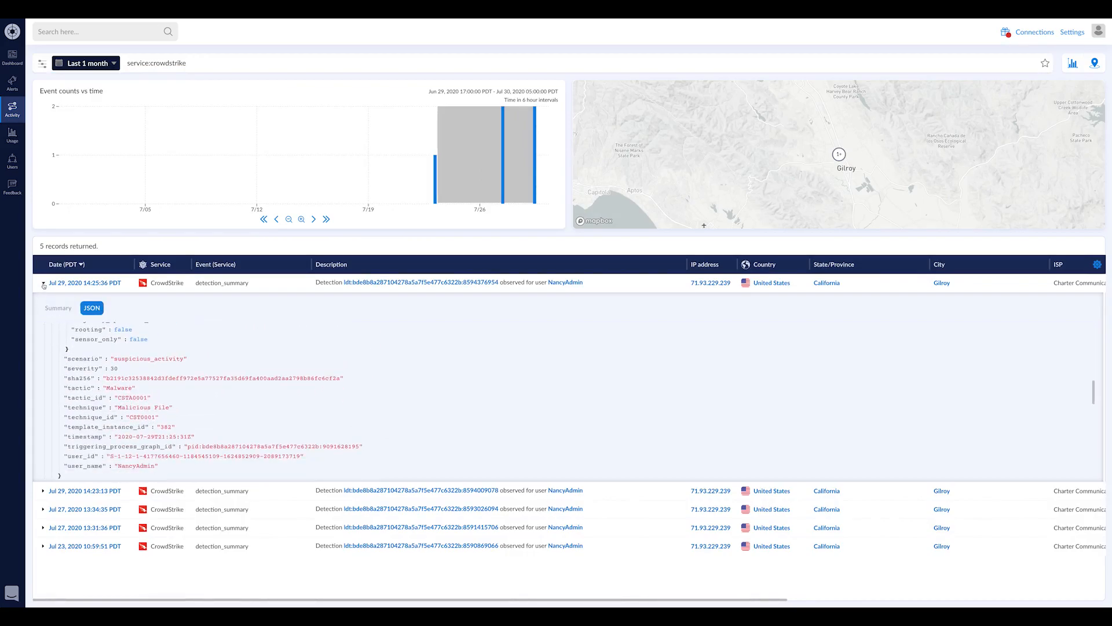
left_click(43, 283)
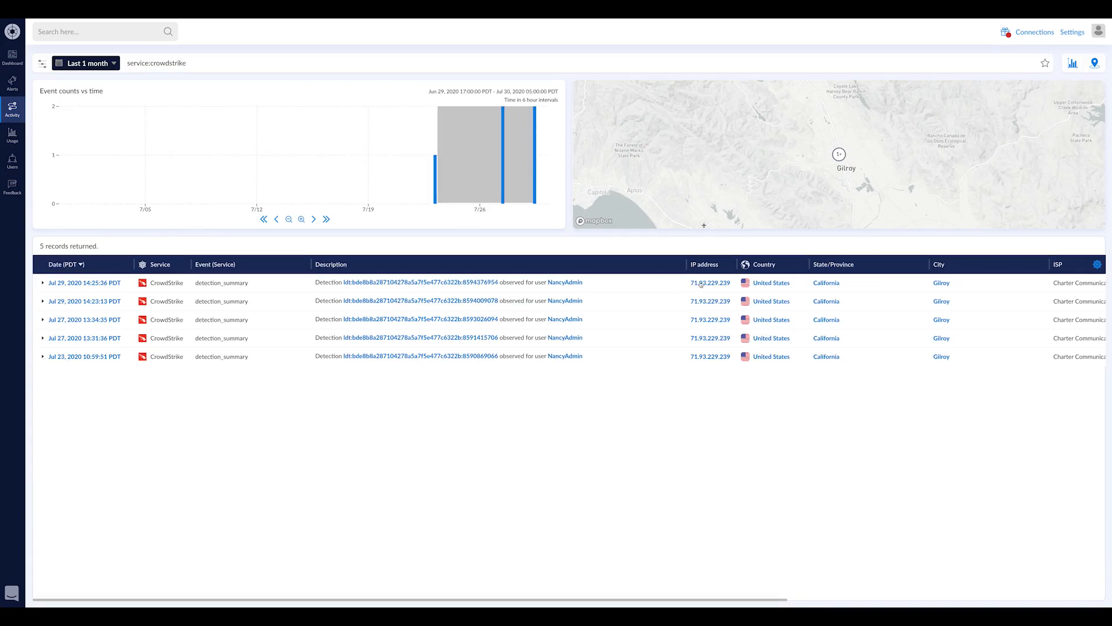
Pivot on IP 71.93.229.239 without the CrowdStrike filter (79 events), then go to monitored users
left_click(709, 282)
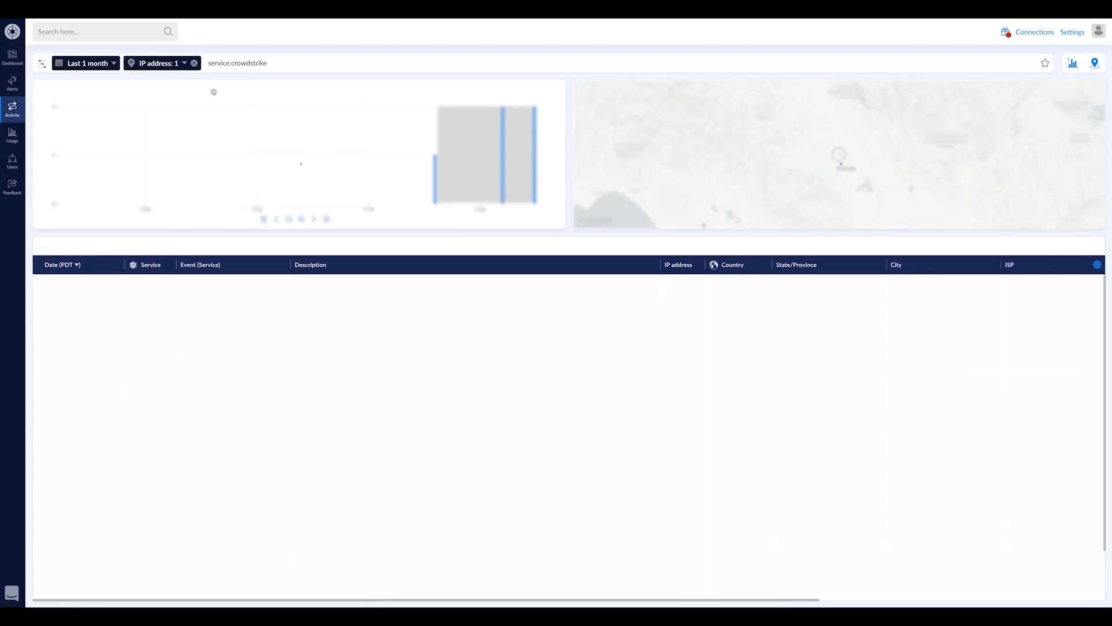
left_click(236, 62)
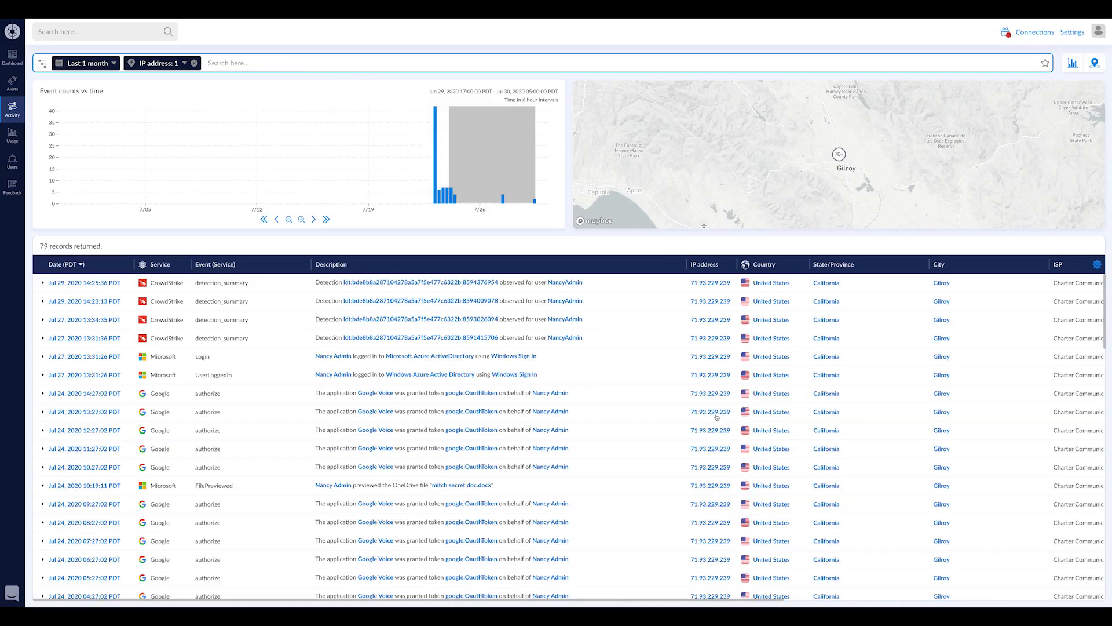
mouse_move(283, 378)
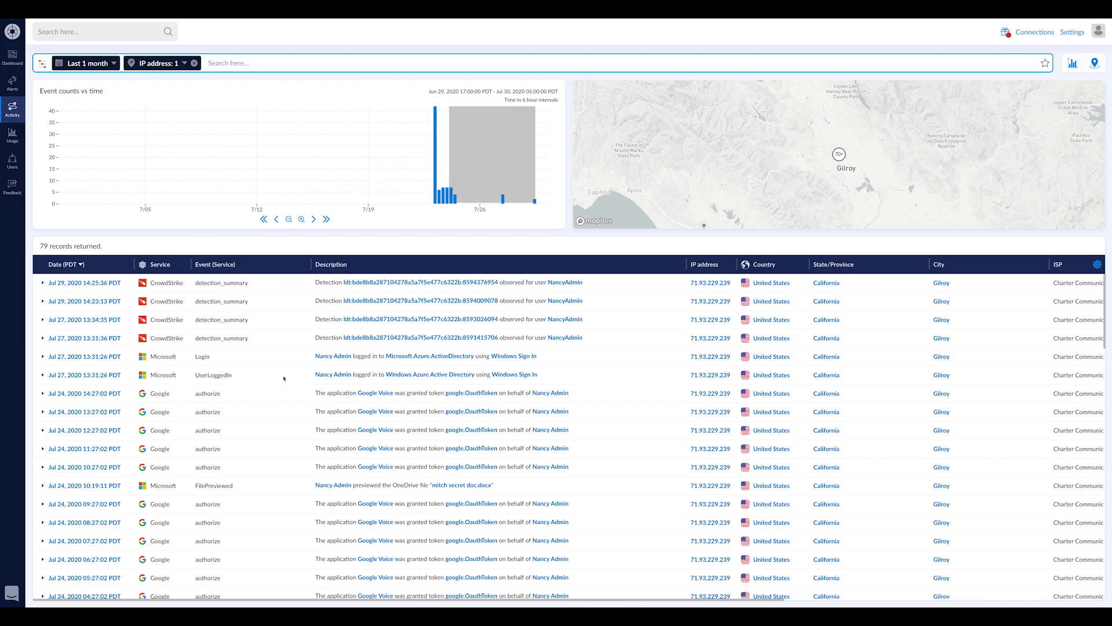
left_click(11, 160)
type("nanc")
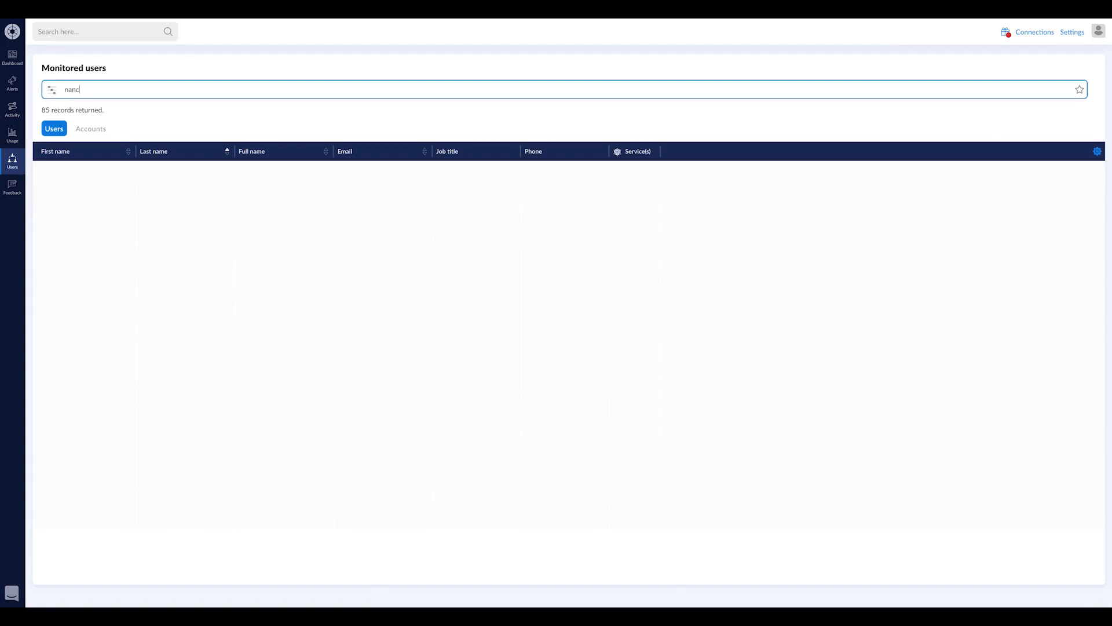
Search monitored users for Nancy Admin and open her profile with nine service identities
type("y admin")
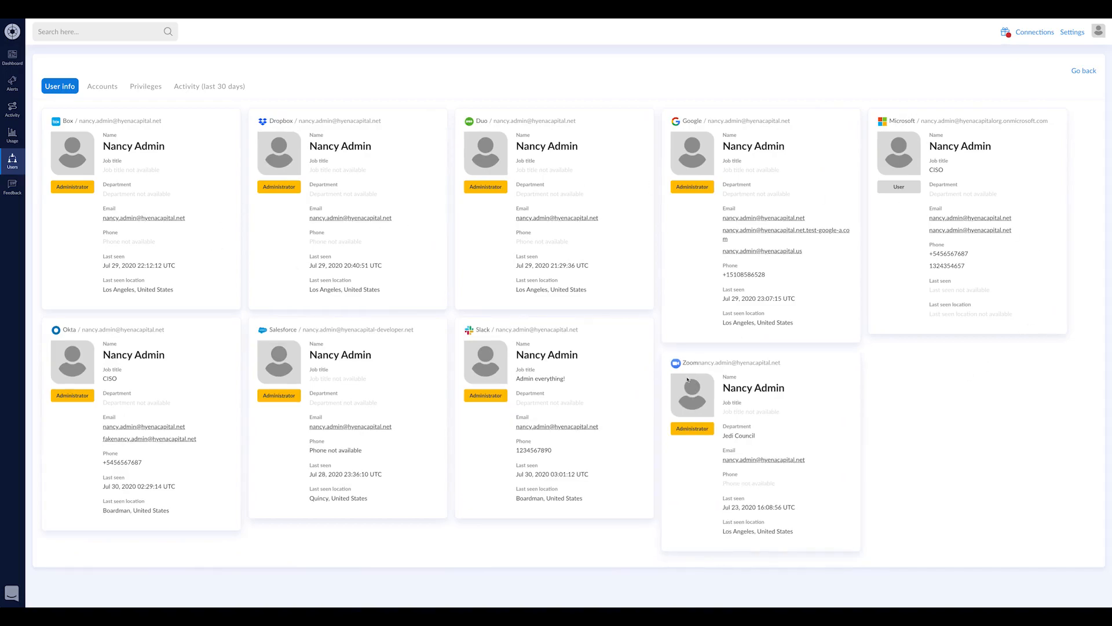
mouse_move(621, 374)
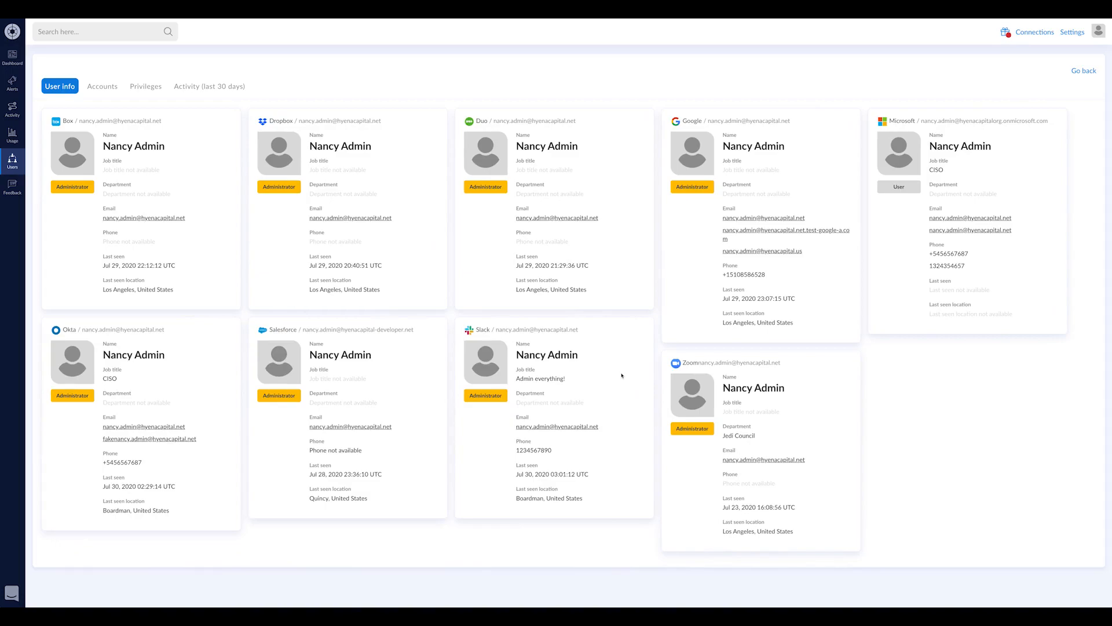
mouse_move(191, 166)
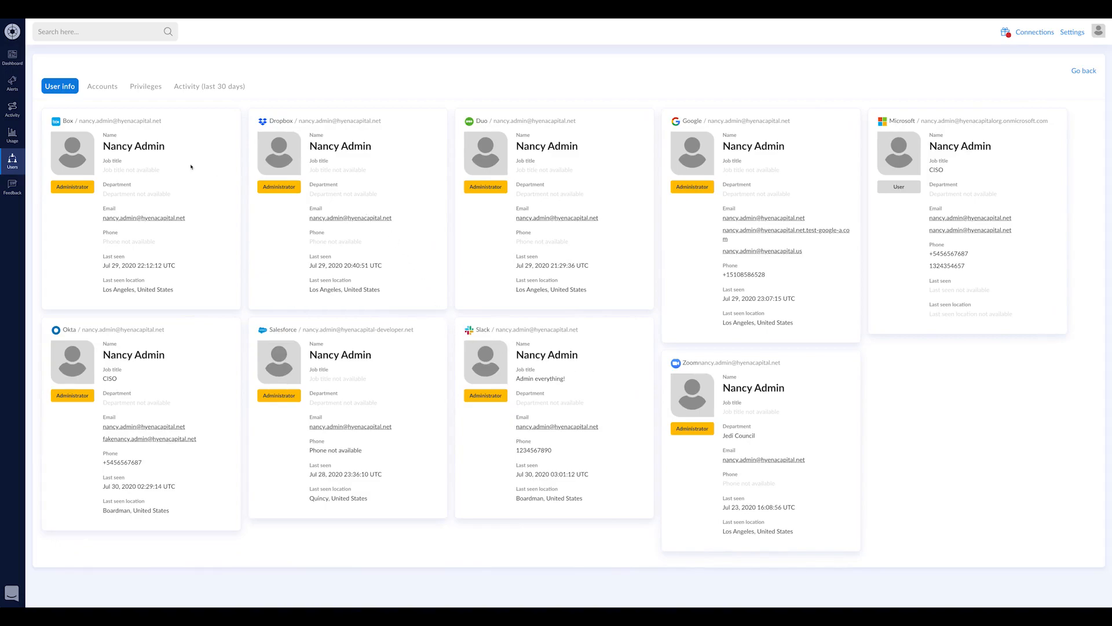
Review Nancy Admin's Accounts list, then her 30-day activity with chart, map and Slack/Okta logins
left_click(102, 86)
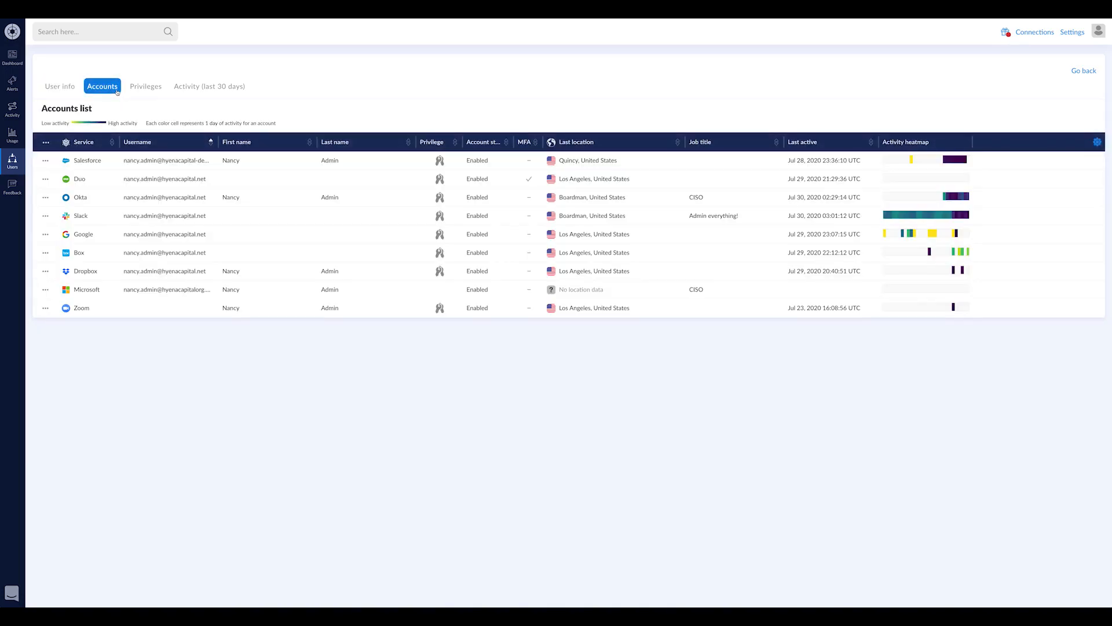
left_click(210, 85)
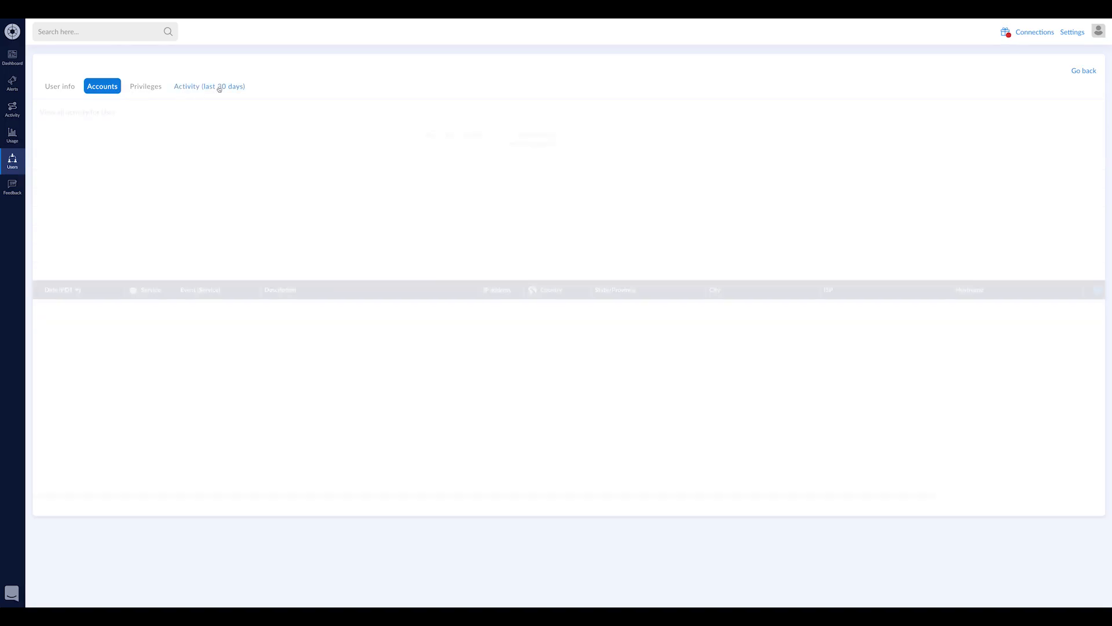
left_click(210, 86)
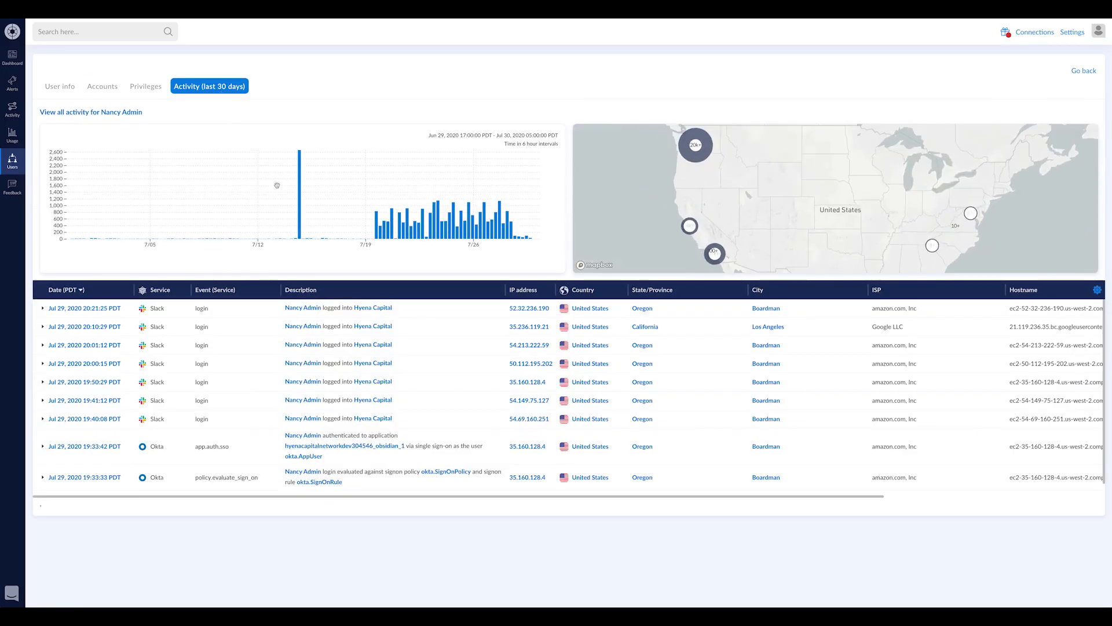